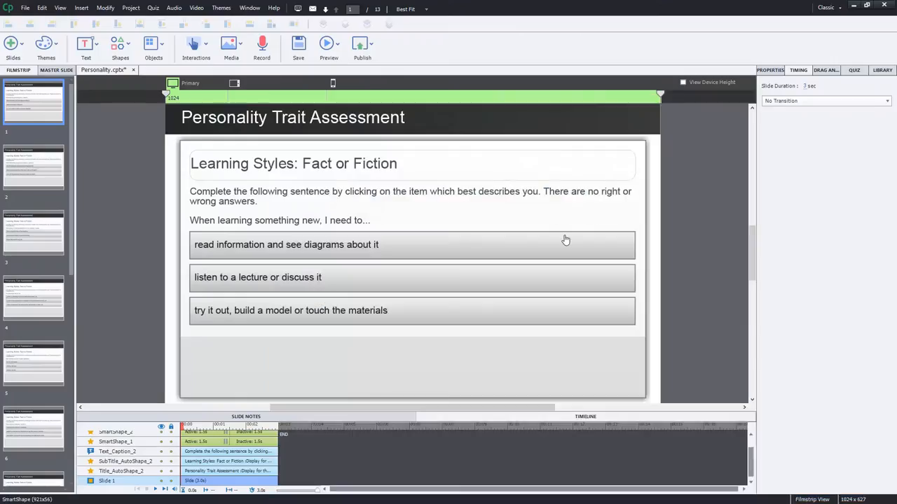
mouse_move(316, 173)
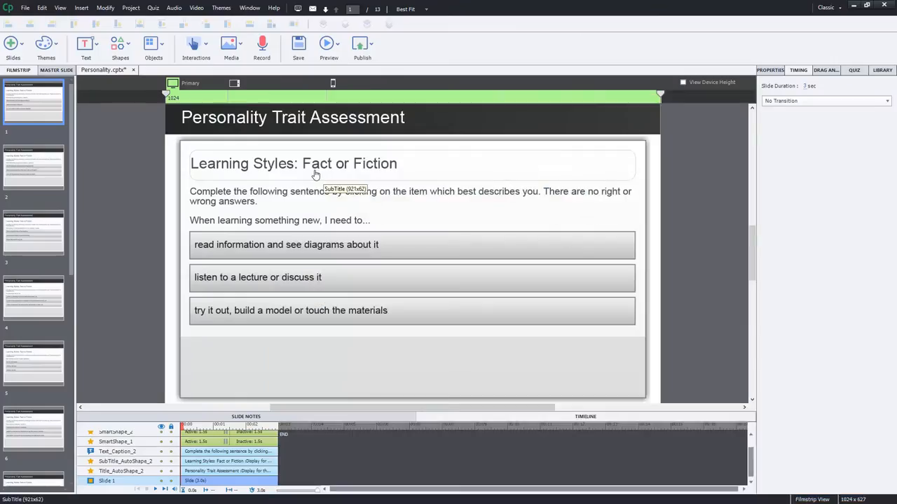
mouse_move(177, 126)
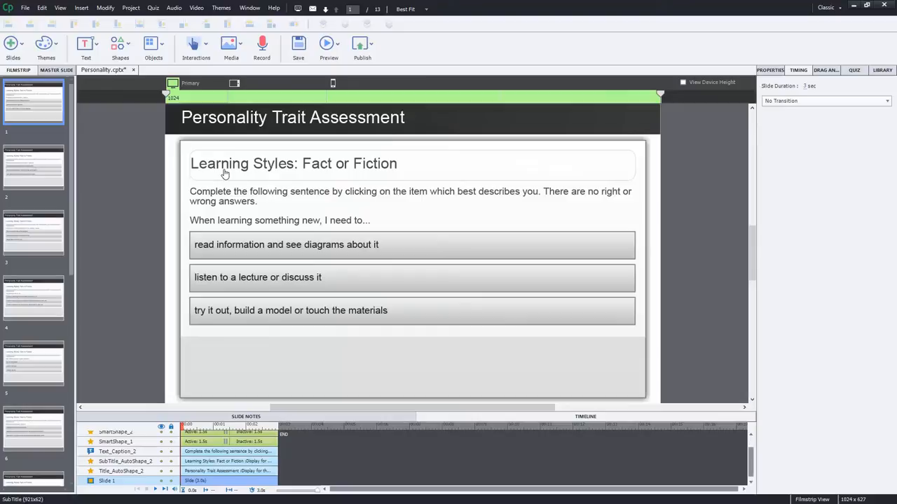
mouse_move(197, 170)
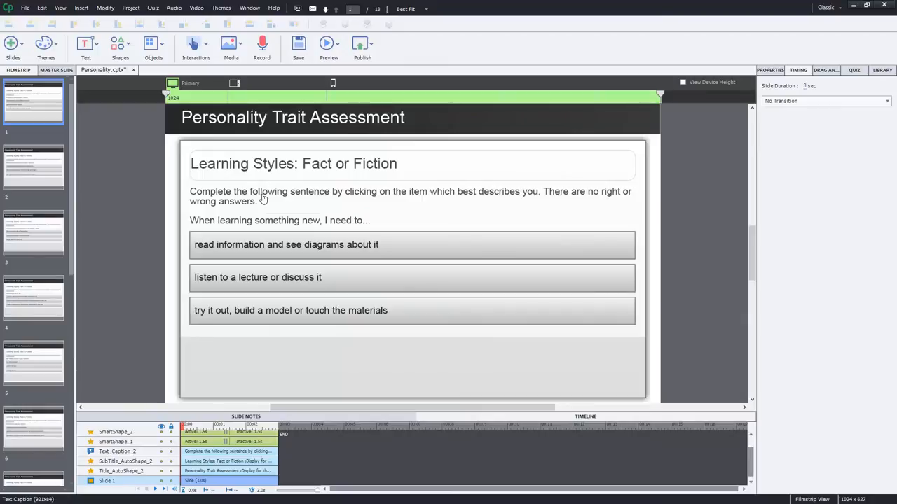
mouse_move(494, 245)
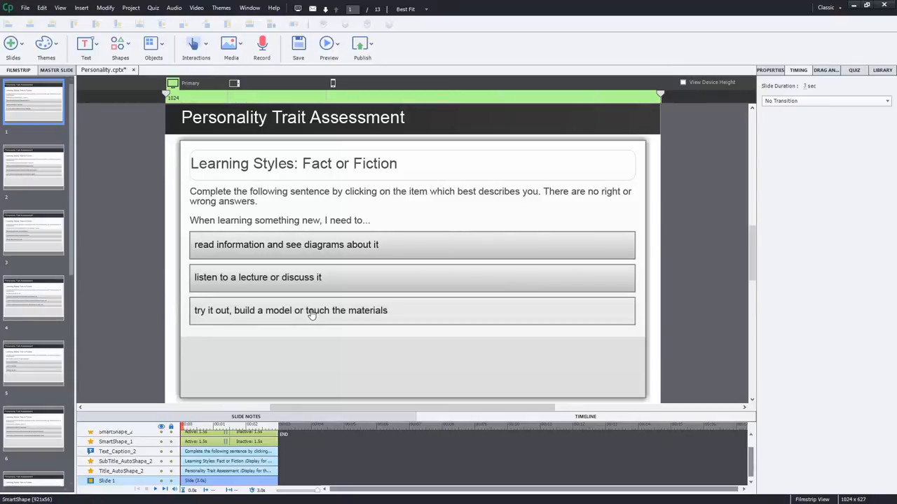
mouse_move(312, 314)
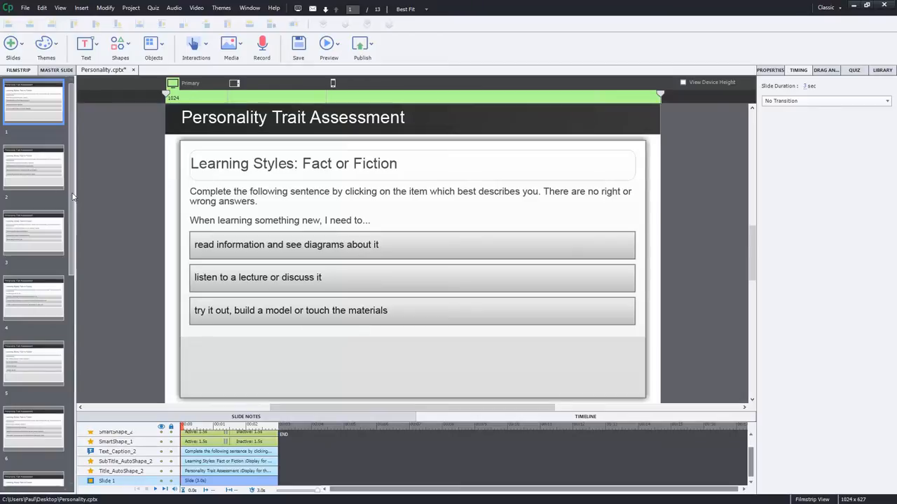
- Visit the last slide, return to slide 1, and open the Interactions dropdown
left_click(33, 452)
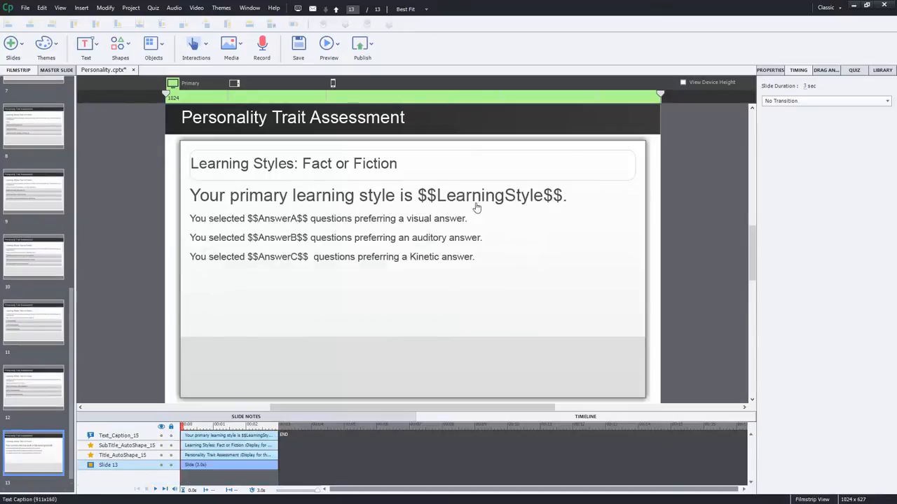
mouse_move(476, 207)
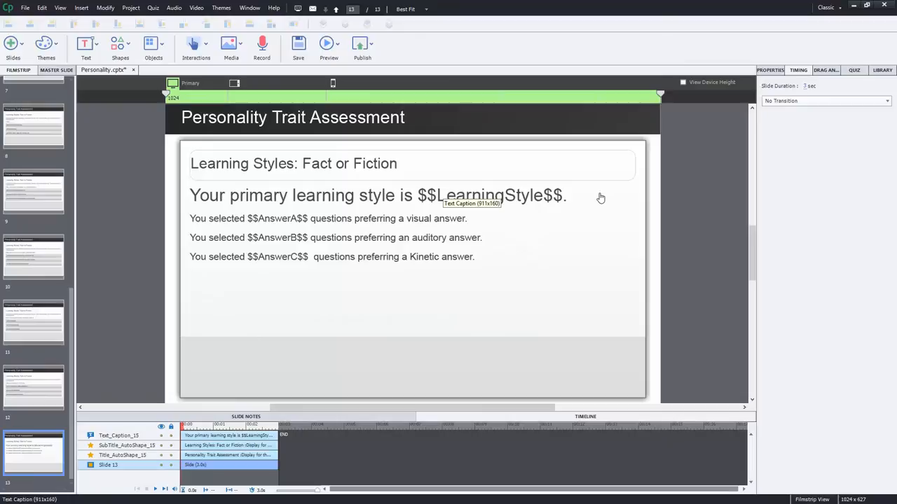
mouse_move(204, 305)
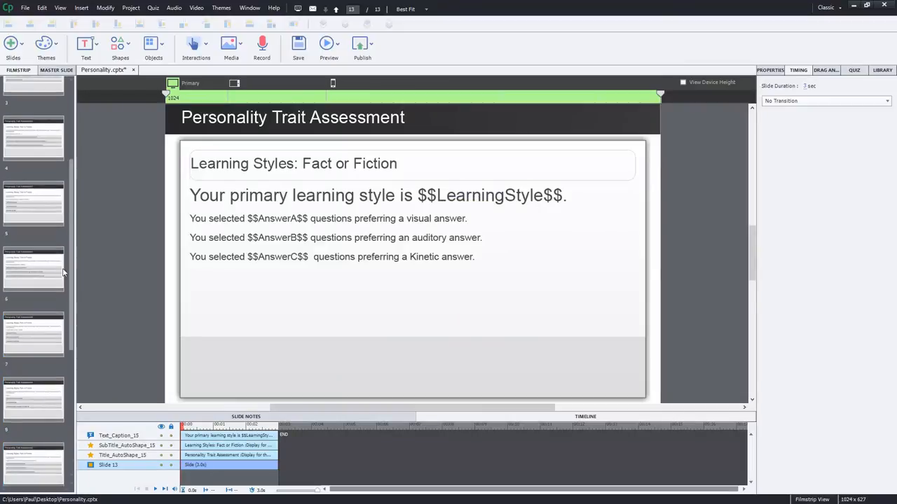
left_click(33, 102)
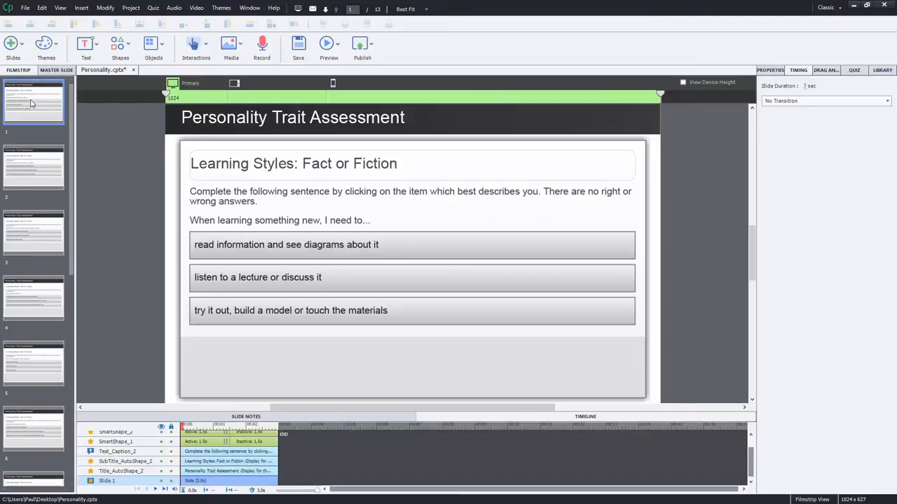
mouse_move(389, 357)
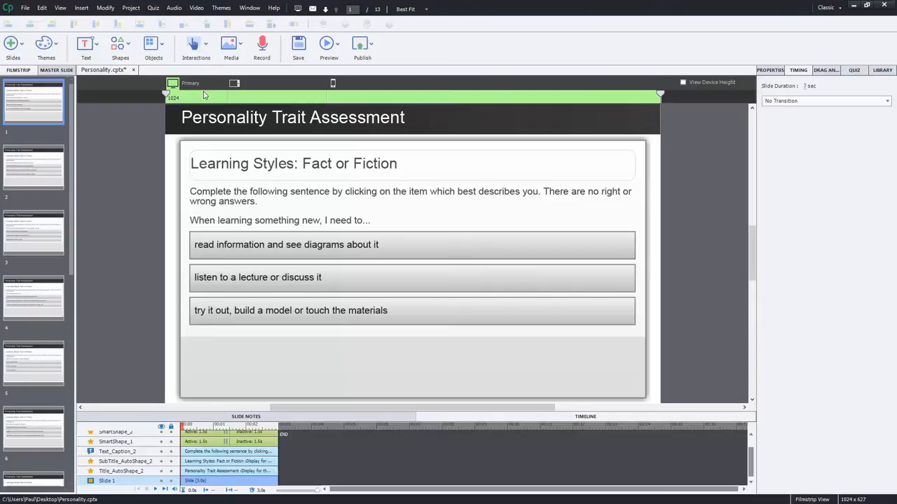
left_click(333, 84)
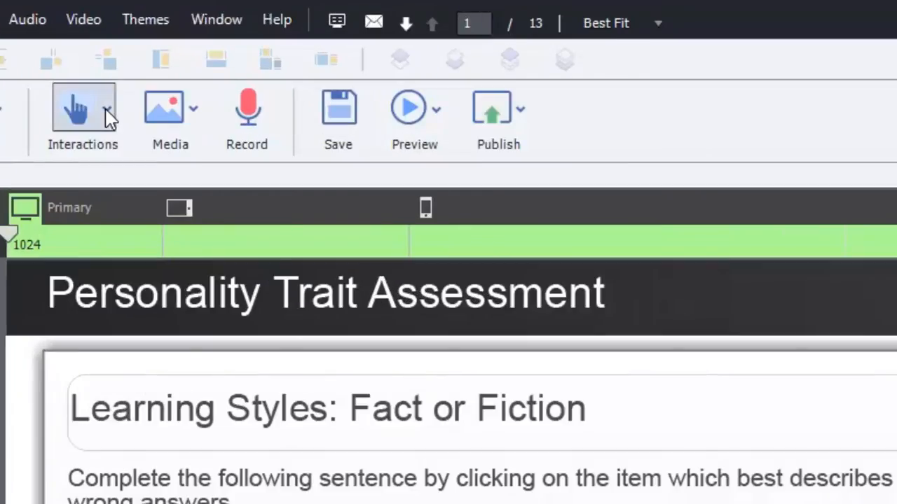
left_click(83, 116)
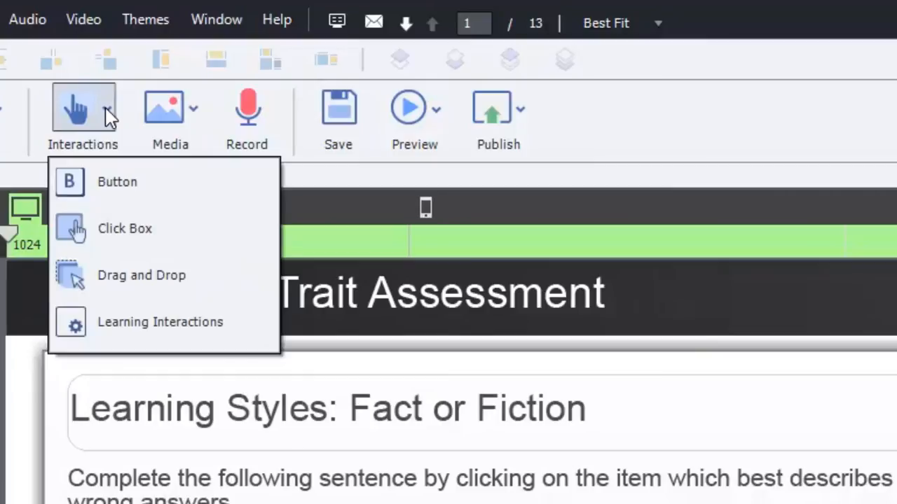
mouse_move(130, 329)
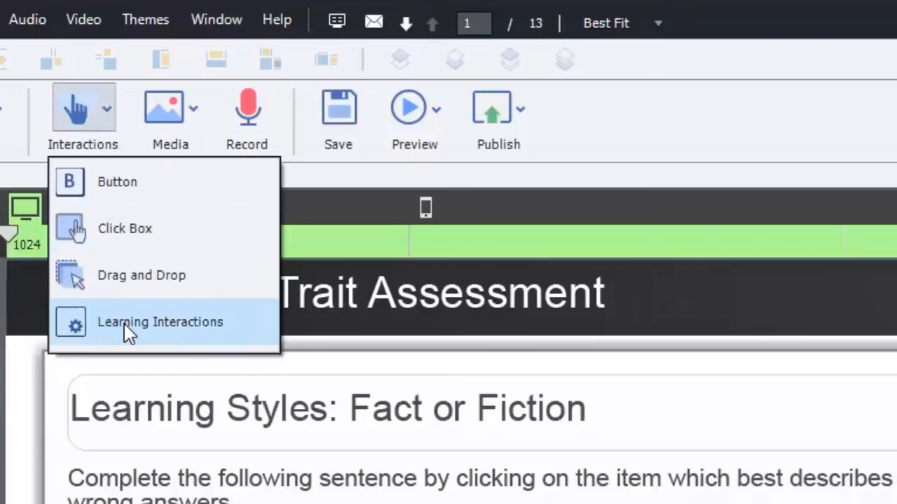
- Open the Learning Interactions gallery, scroll down and select the Timer interaction
left_click(160, 322)
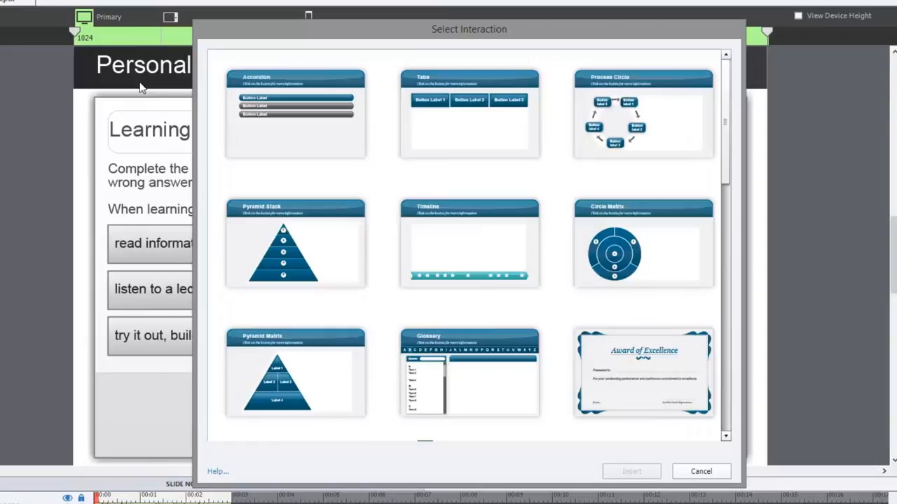
mouse_move(417, 33)
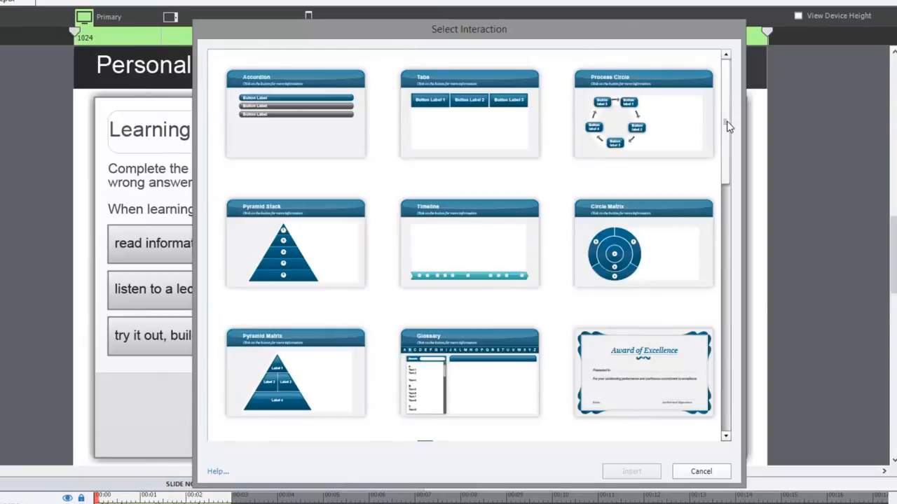
scroll("down", 3)
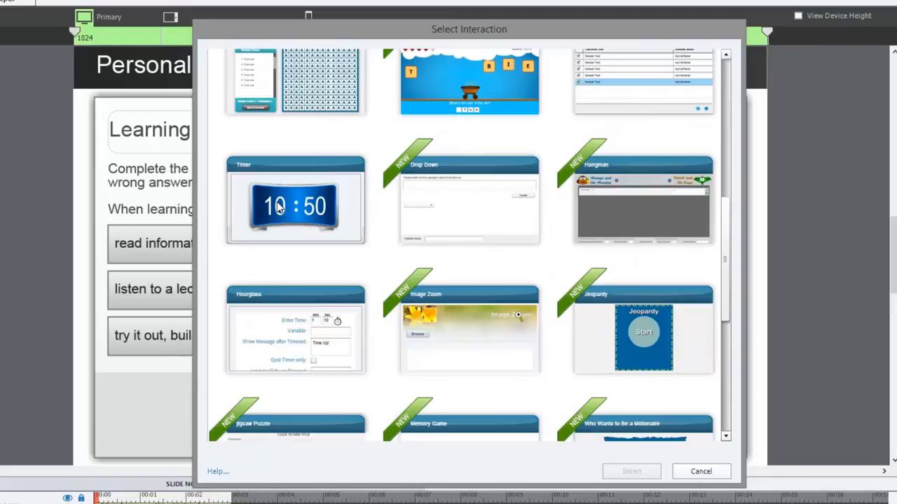
mouse_move(293, 204)
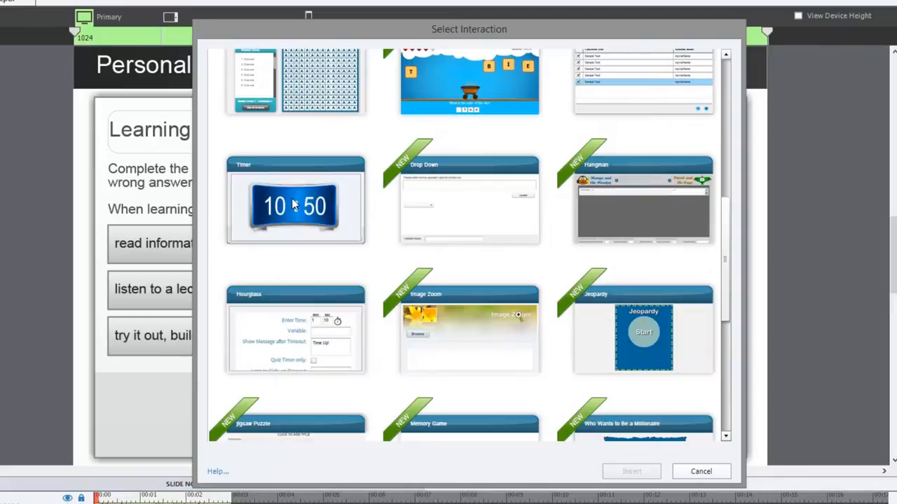
left_click(294, 203)
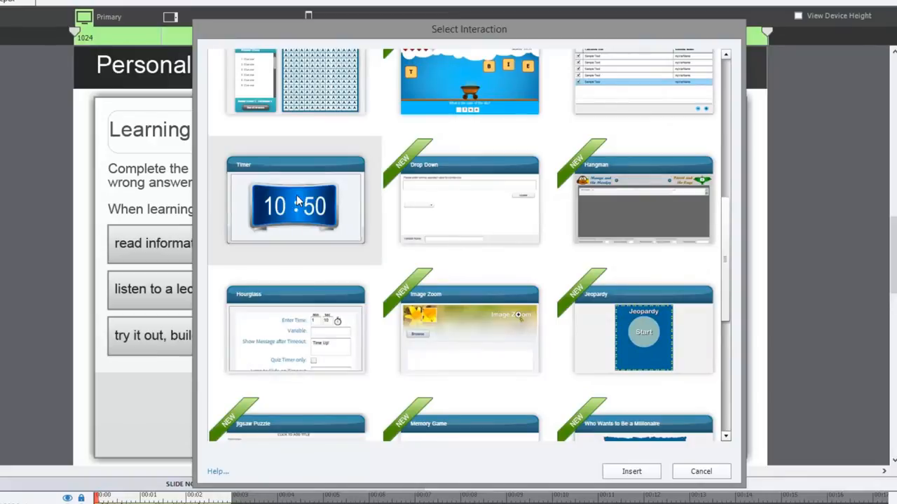
left_click(294, 203)
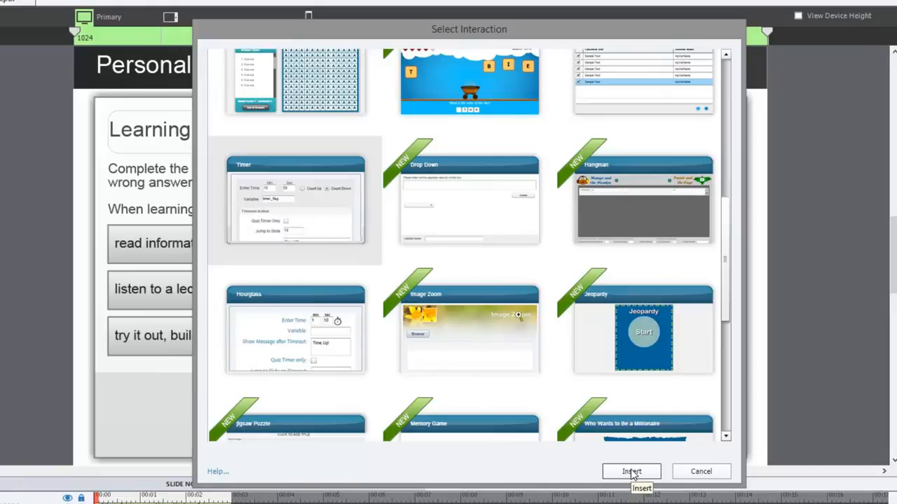
- Insert the Digital Timer with black text colour and the background turned off
left_click(701, 471)
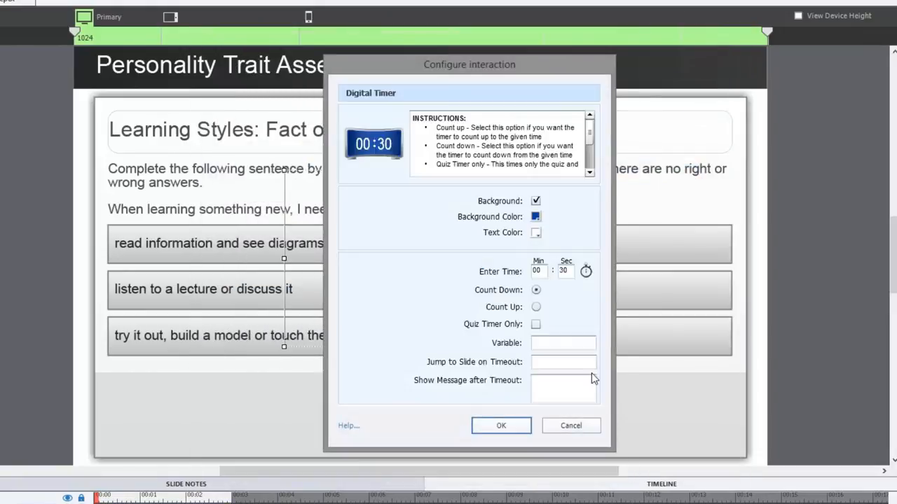
mouse_move(505, 205)
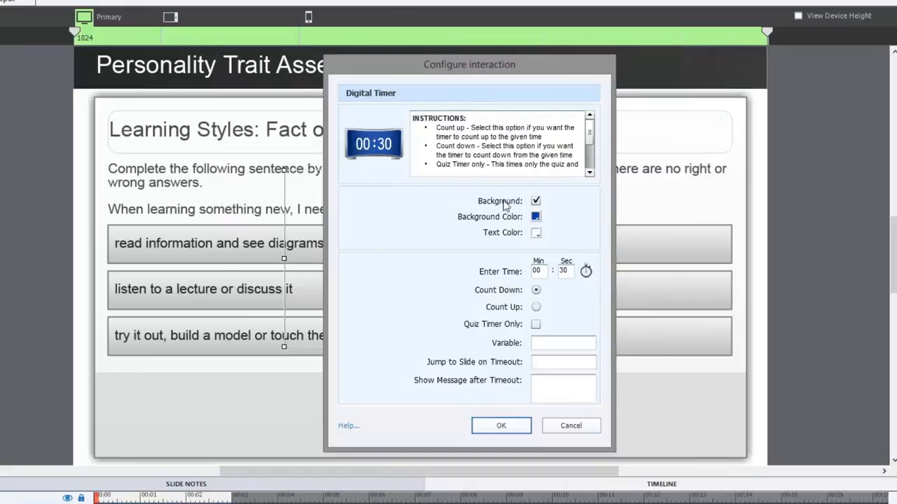
mouse_move(530, 71)
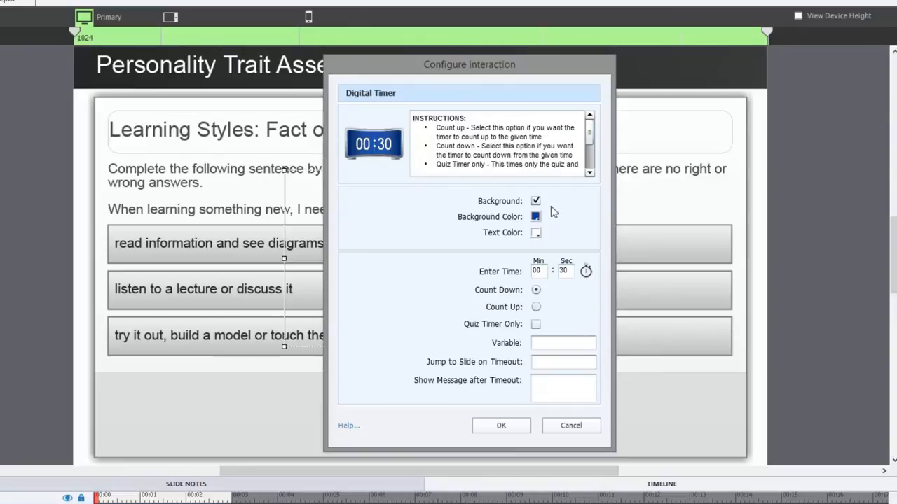
mouse_move(550, 191)
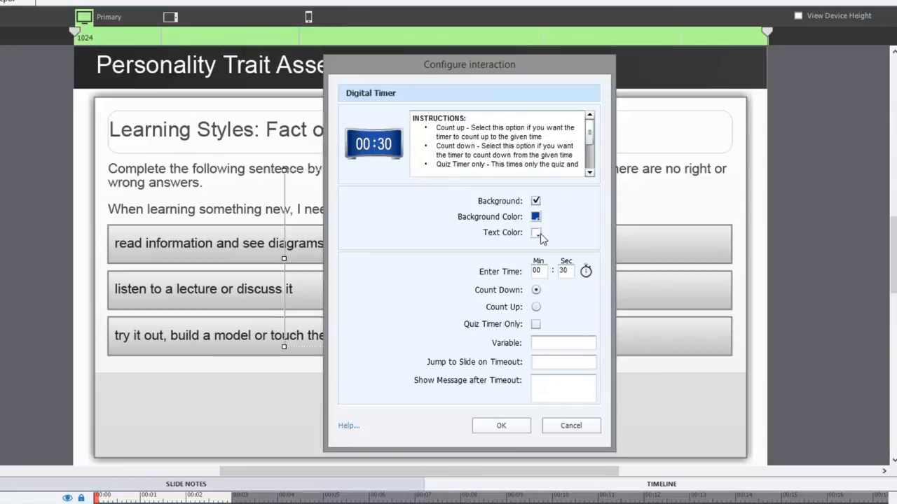
left_click(536, 233)
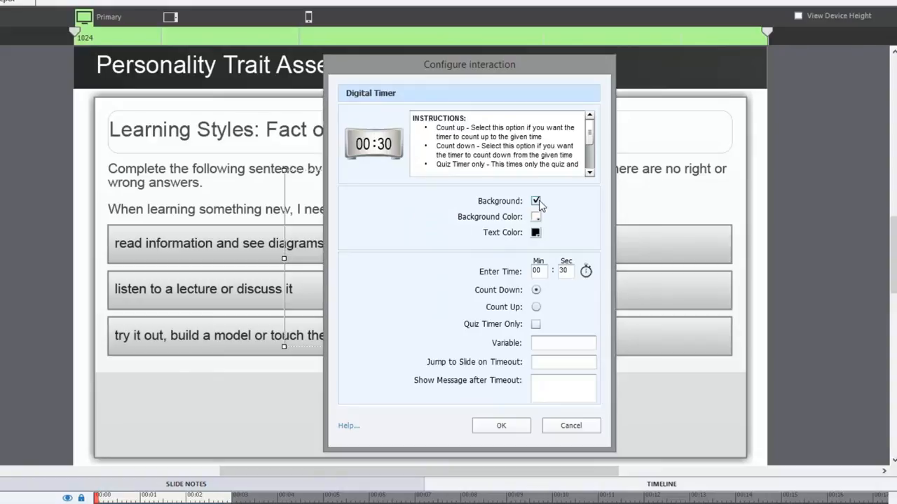
left_click(536, 202)
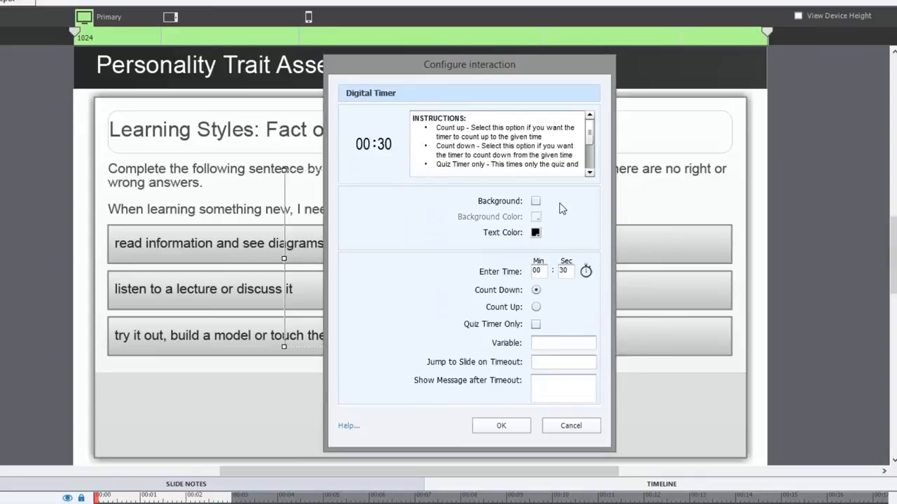
left_click(565, 271)
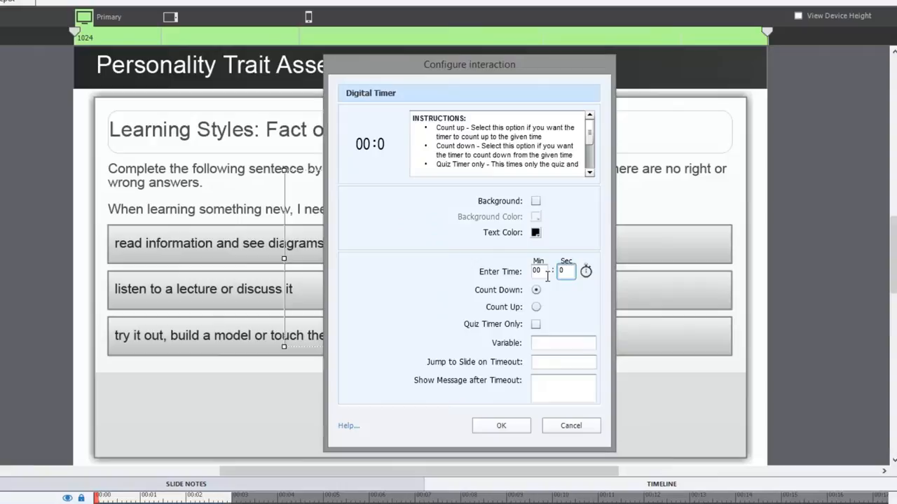
- Set the countdown time to 01 minutes and 00 seconds
type("1")
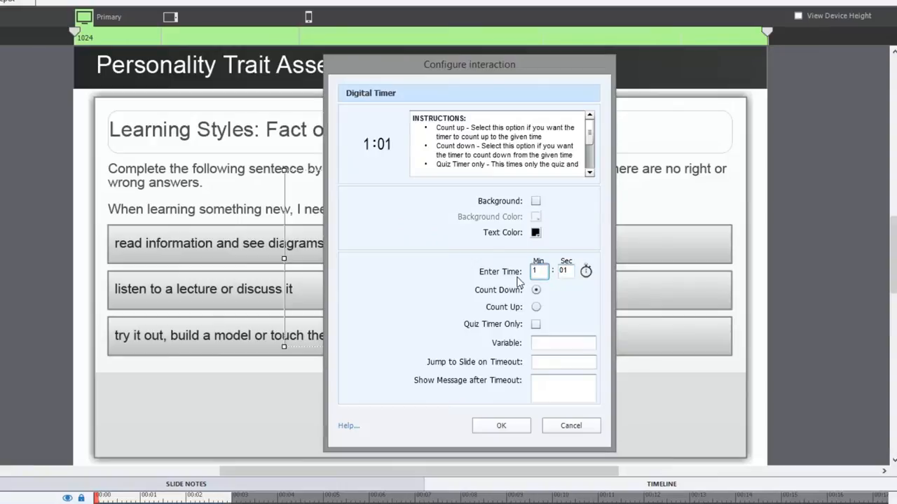
left_click(538, 271)
type("00")
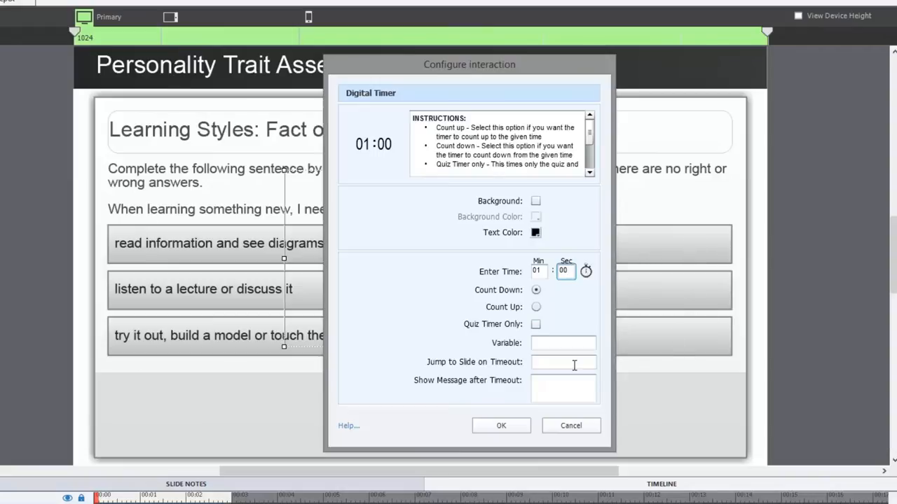
mouse_move(176, 249)
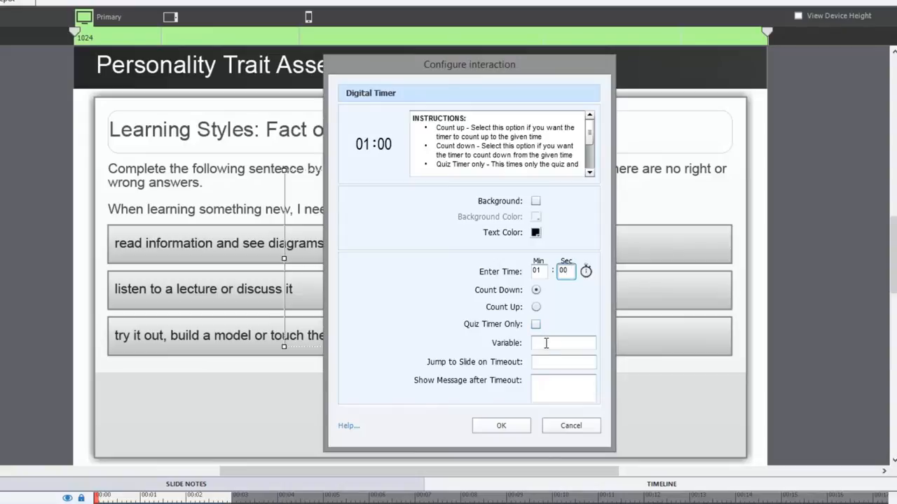
- Set variable Timer01, jump to slide 13 on timeout, message 'Time's up', then confirm
left_click(564, 343)
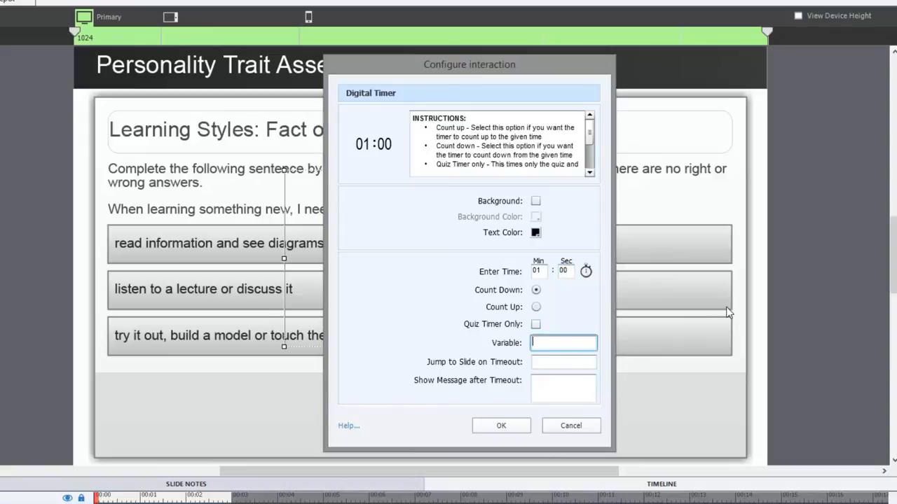
left_click(564, 342)
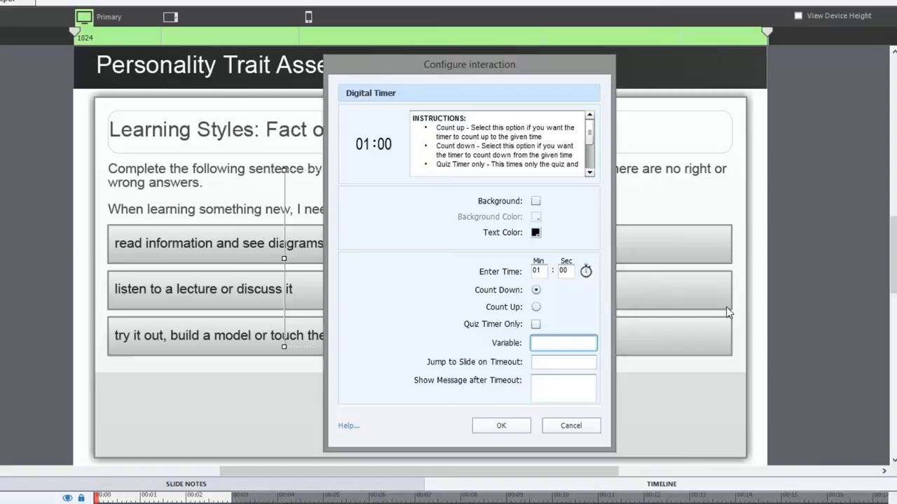
type("Timer01")
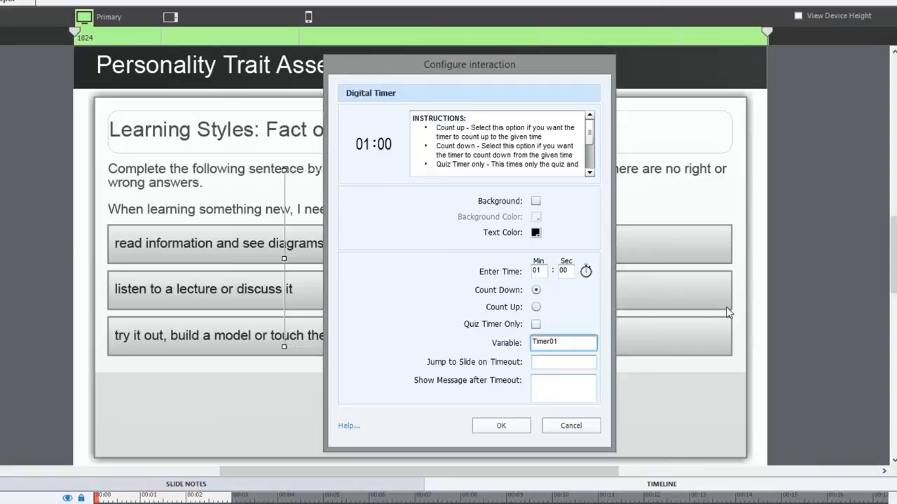
left_click(563, 363)
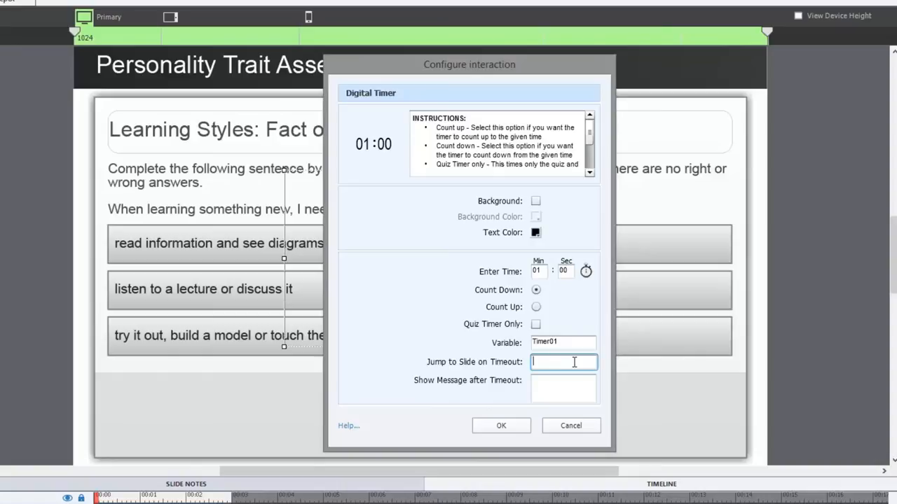
type("13")
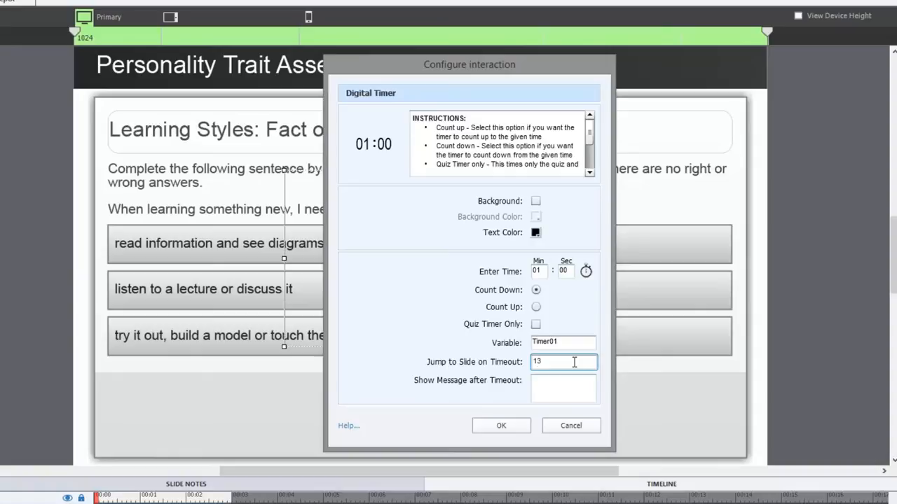
left_click(563, 388)
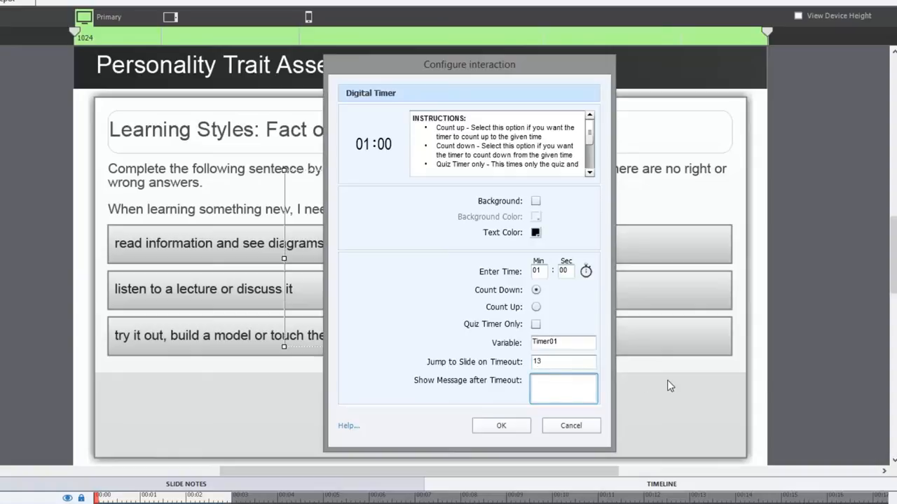
left_click(564, 388)
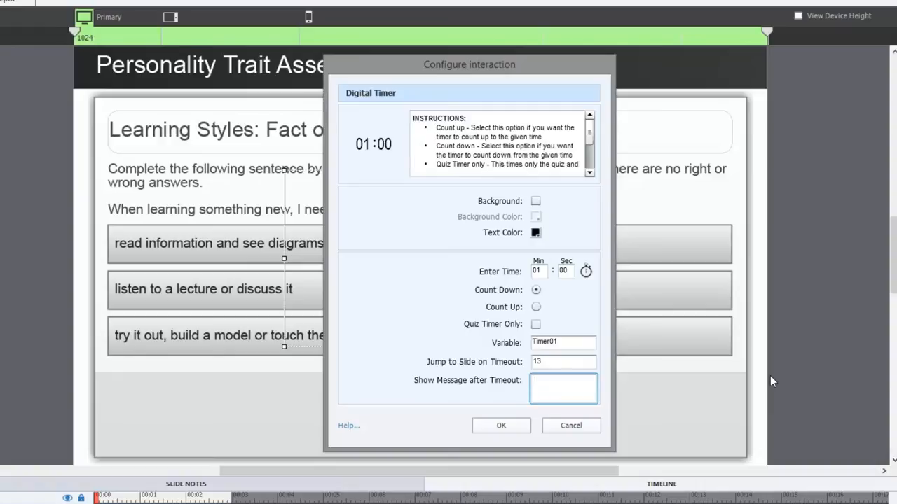
type("Time's up!")
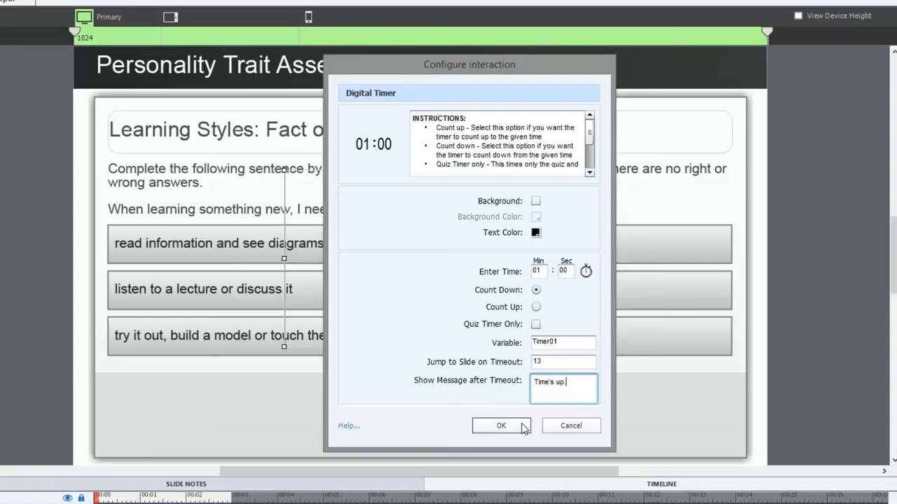
left_click(501, 425)
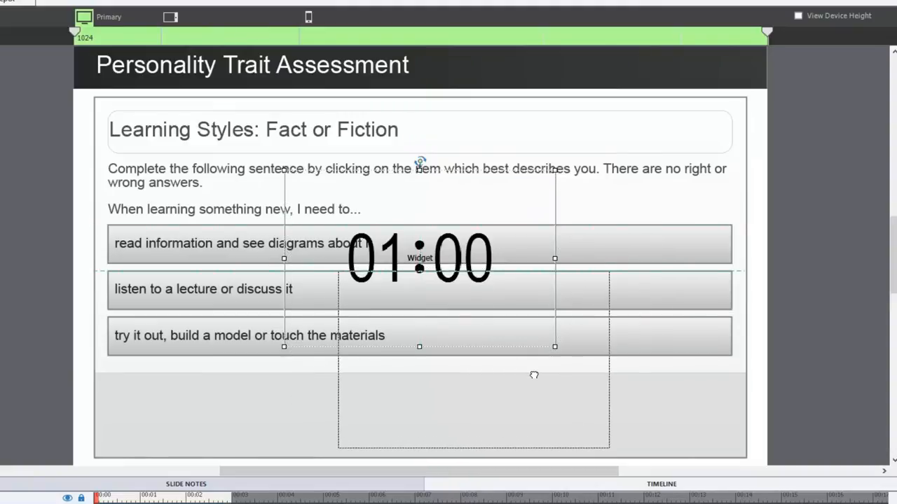
- Resize the 01:00 timer smaller and drag it to slide 1's bottom-right corner
left_click_drag(420, 257, 473, 359)
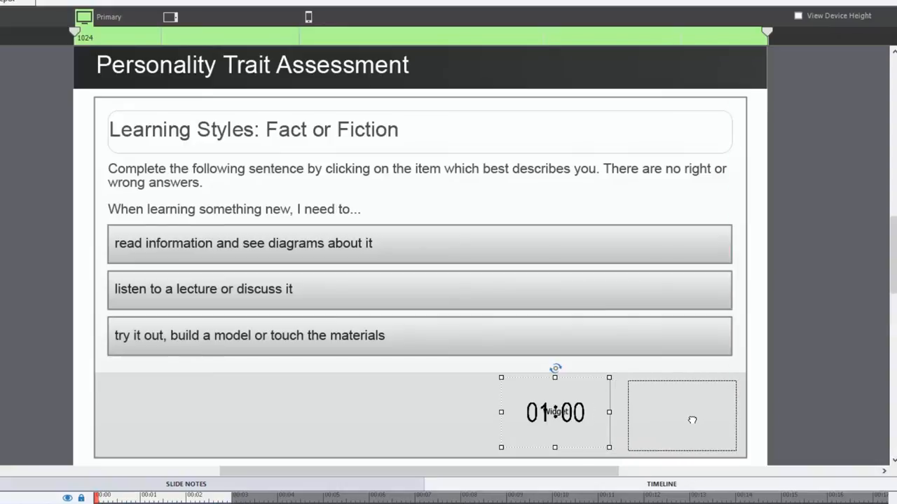
left_click_drag(555, 412, 681, 415)
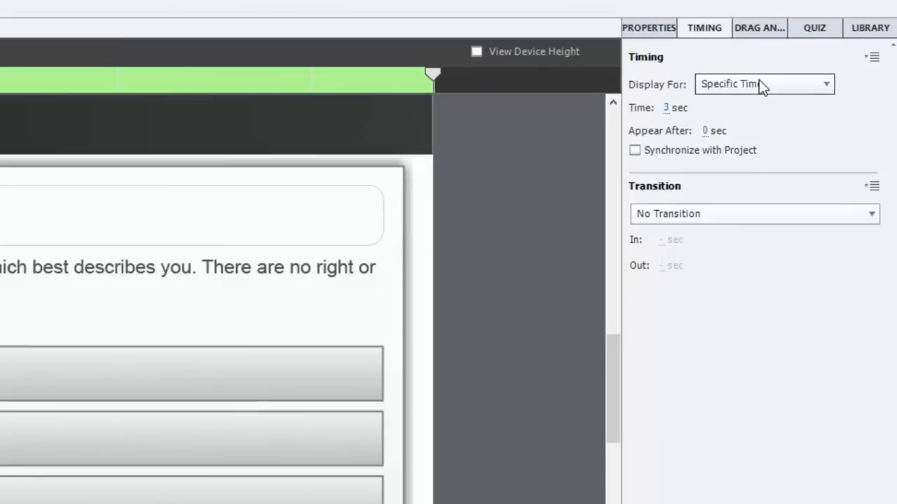
- Set the timer's Display For timing to Rest of Project
left_click(764, 85)
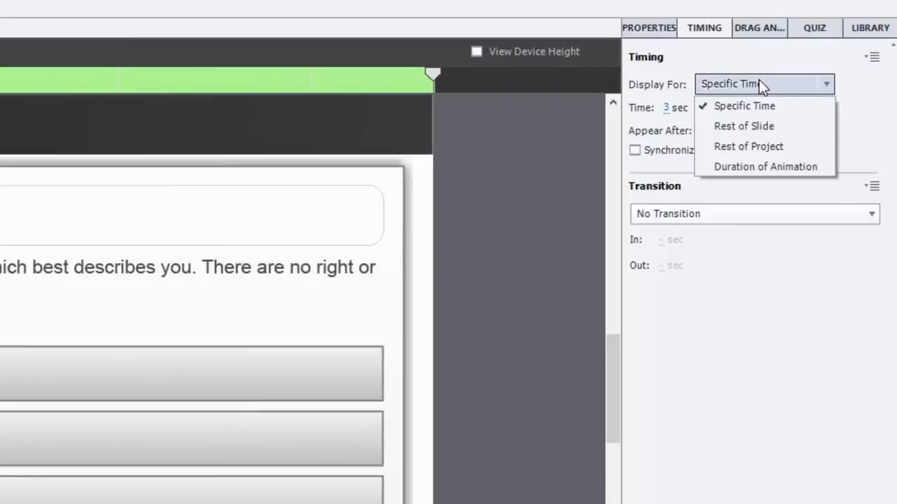
left_click(748, 147)
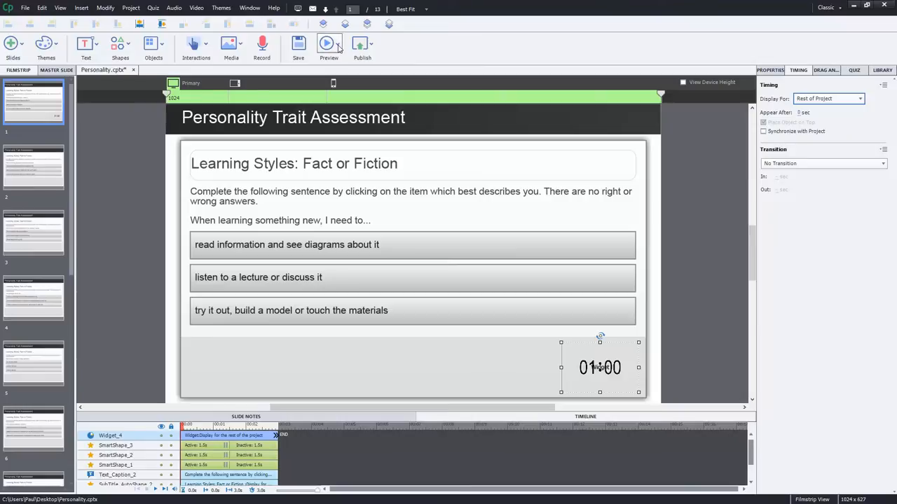
left_click(329, 46)
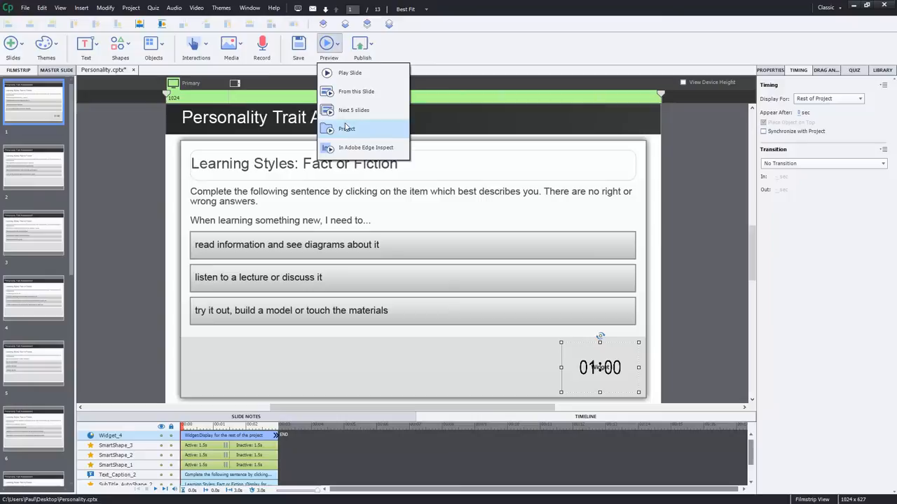
- Choose Project from the Preview dropdown
left_click(356, 91)
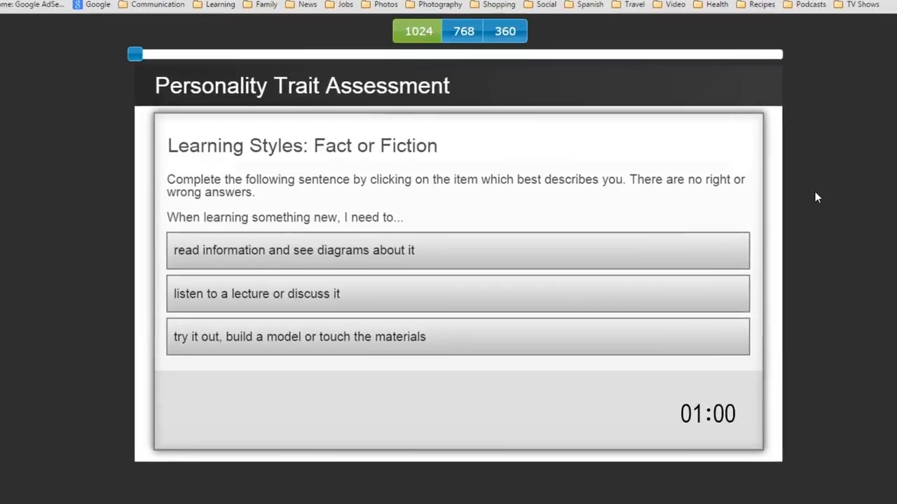
mouse_move(734, 428)
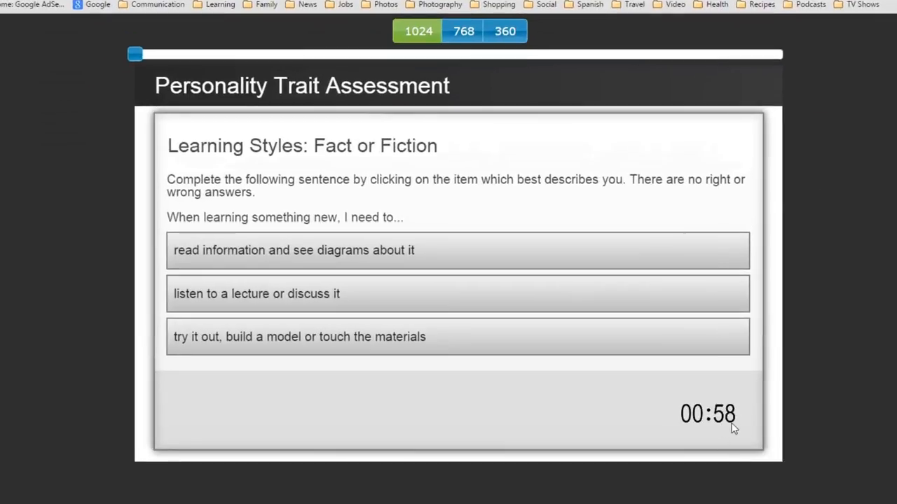
mouse_move(482, 428)
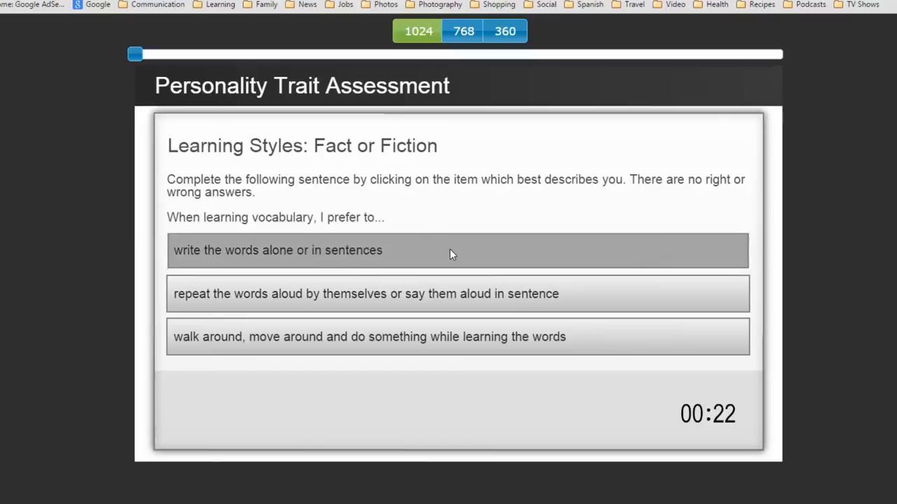
- Answer the vocabulary and final questions until Time's up and the visual-learner results appear
left_click(458, 250)
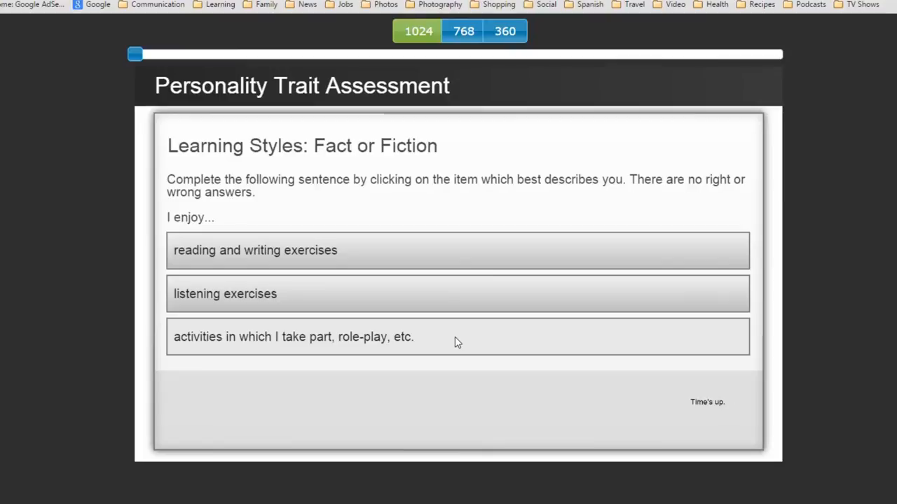
left_click(455, 337)
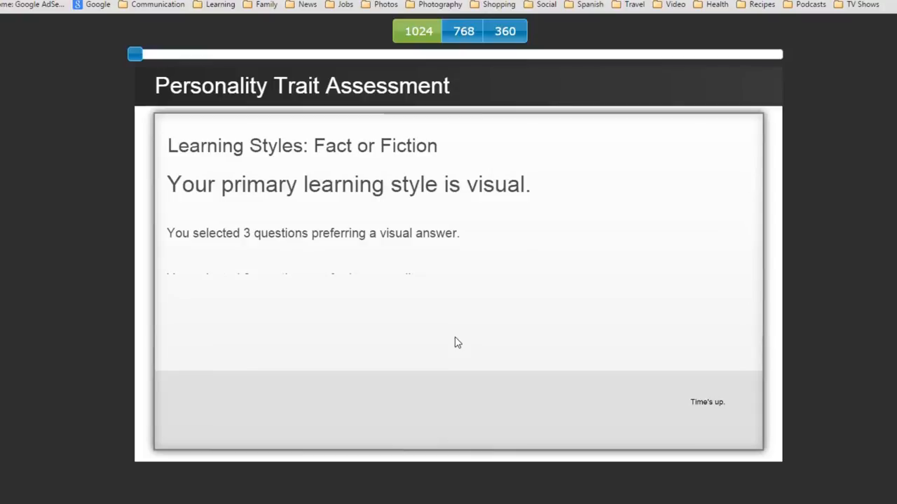
mouse_move(448, 346)
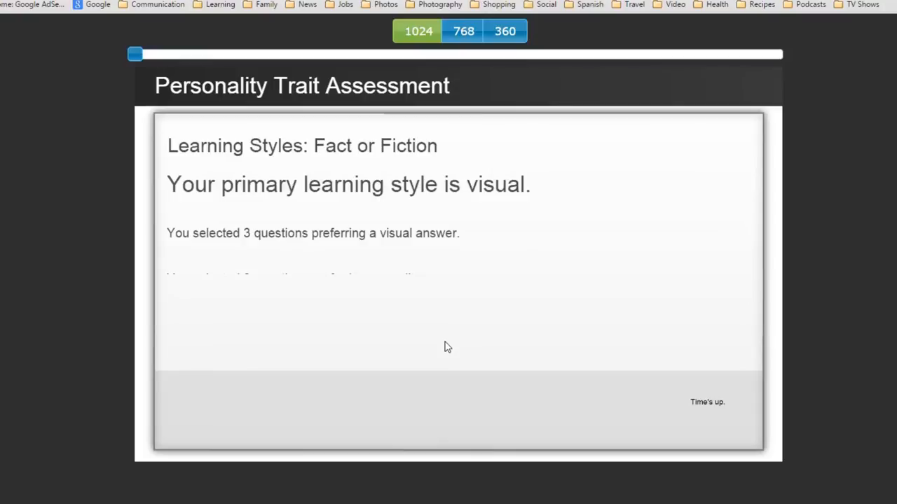
mouse_move(429, 237)
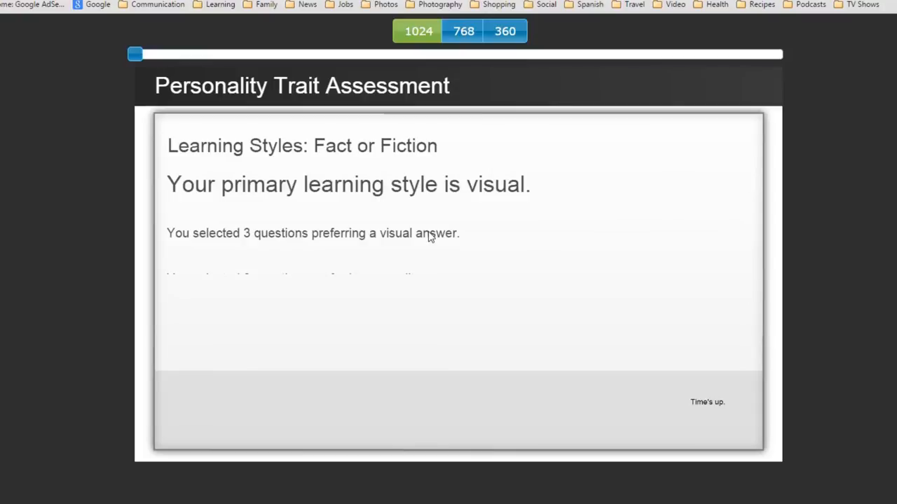
mouse_move(263, 26)
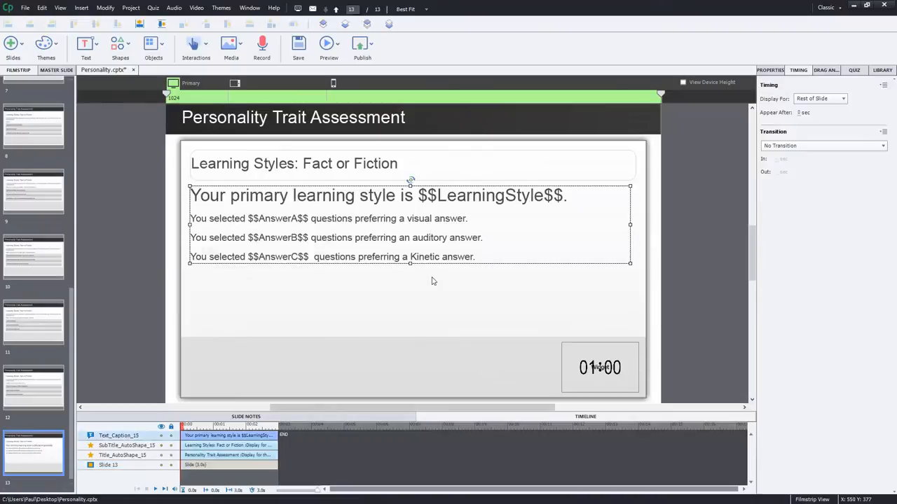
- Return to slide 1 in the editor and delete the Digital Timer widget
left_click_drag(410, 264, 412, 343)
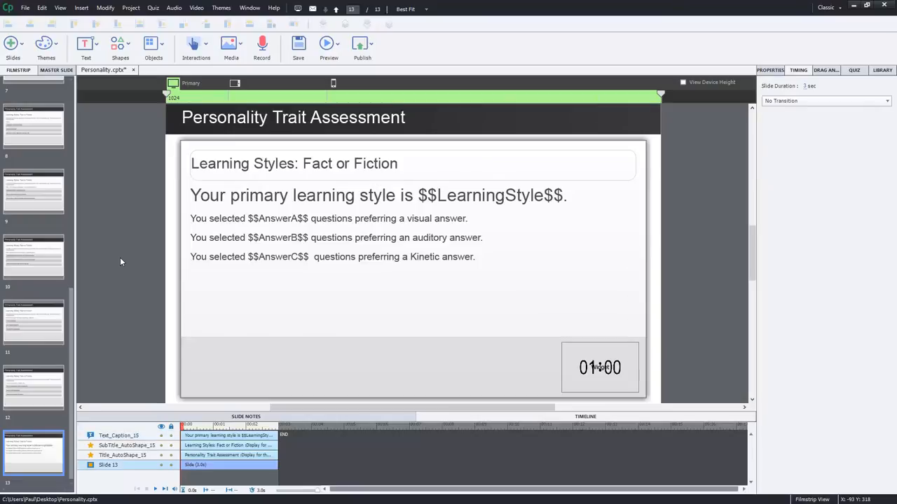
mouse_move(691, 361)
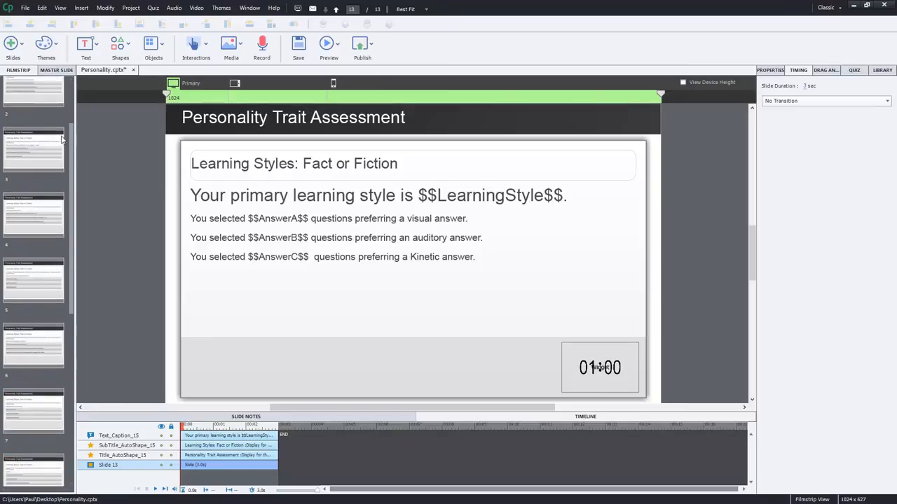
left_click(33, 102)
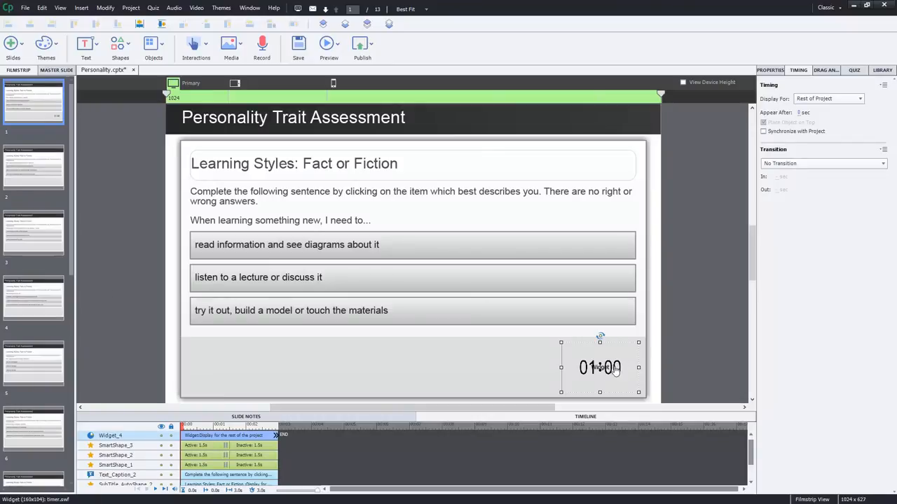
right_click(599, 367)
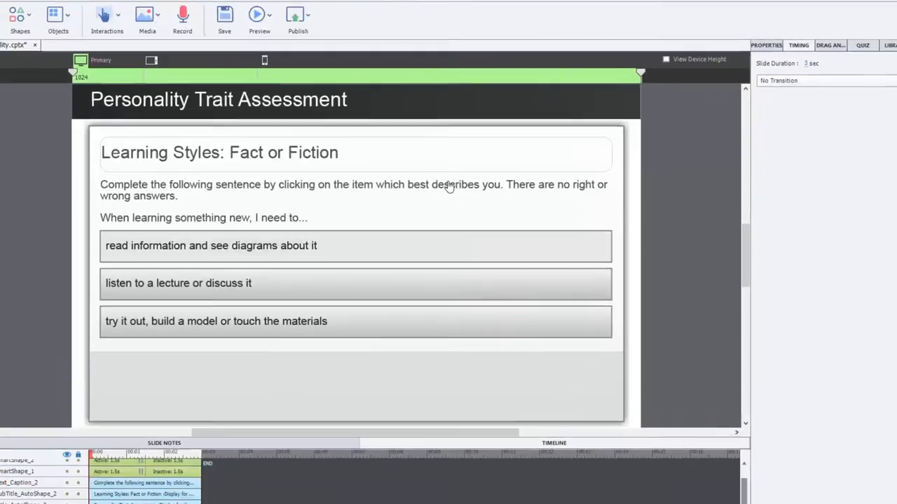
left_click(106, 18)
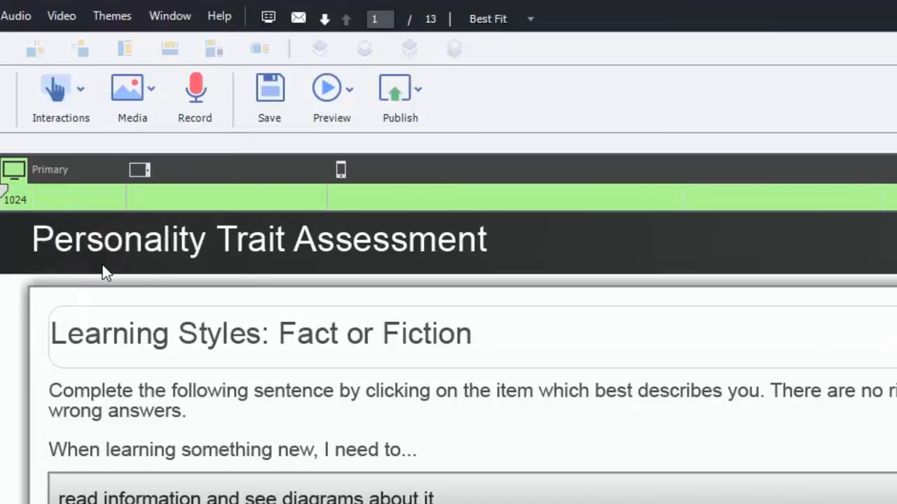
- Insert the Hourglass interaction from the Interactions gallery onto slide 1
left_click(61, 98)
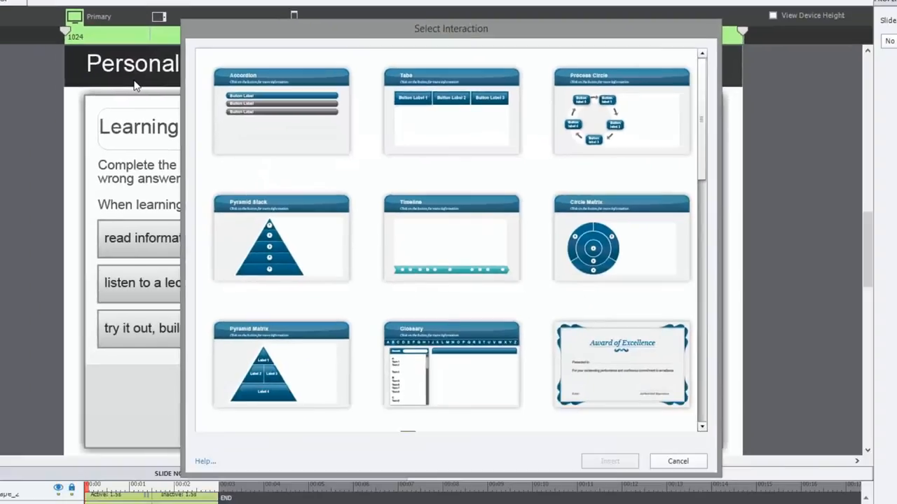
scroll("down", 3)
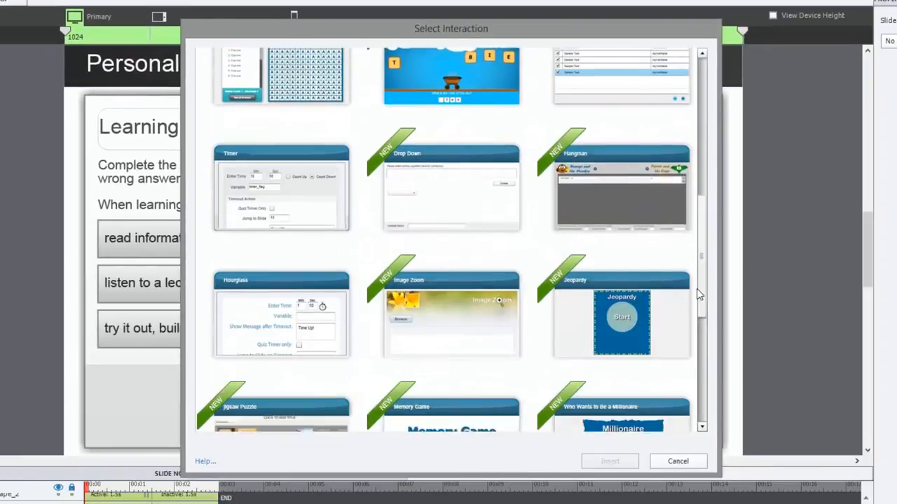
scroll("down", 3)
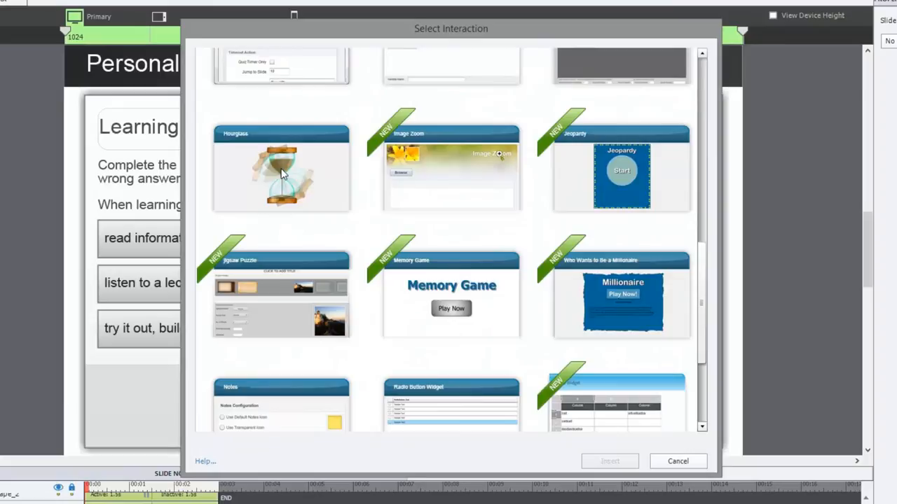
left_click(280, 172)
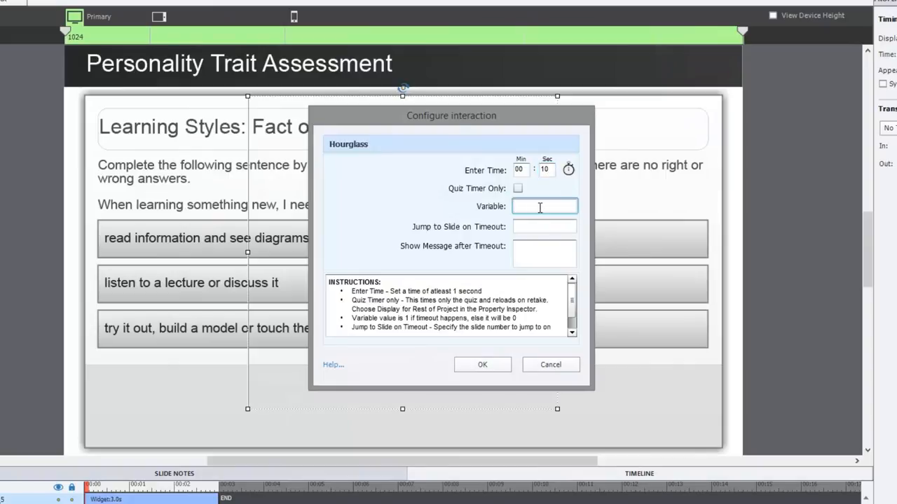
- Set the Hourglass variable to Timer02 and jump to slide 13 on timeout
type("Timer02")
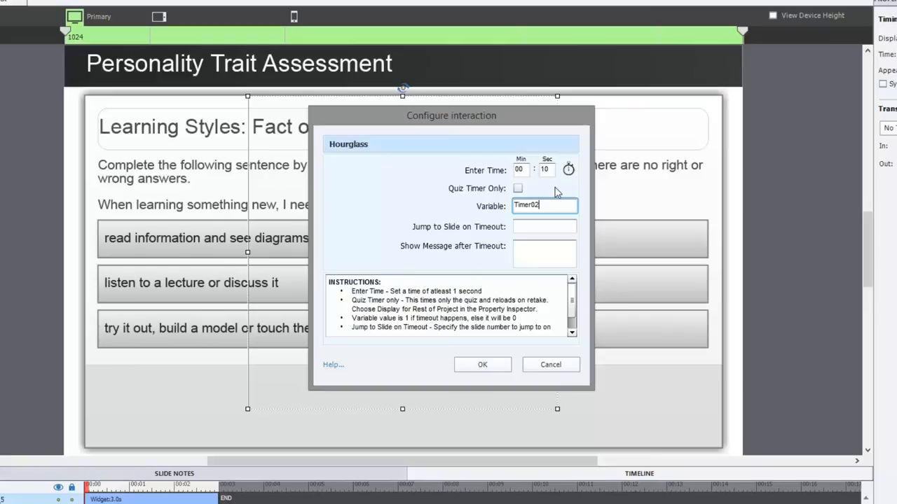
left_click(544, 226)
type("13")
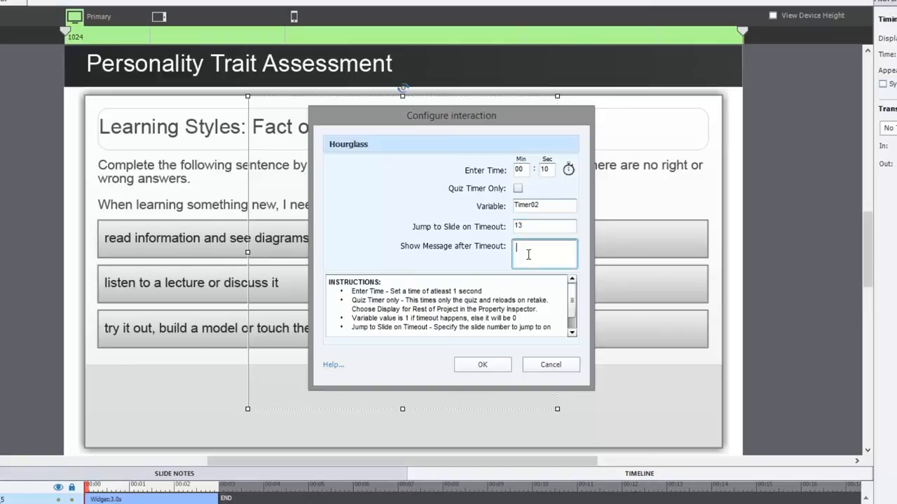
type("Tim")
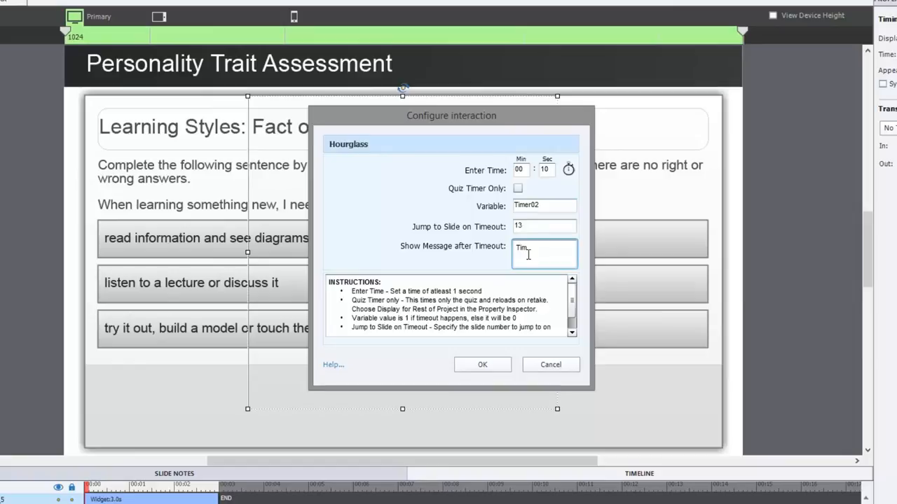
type("es\\")
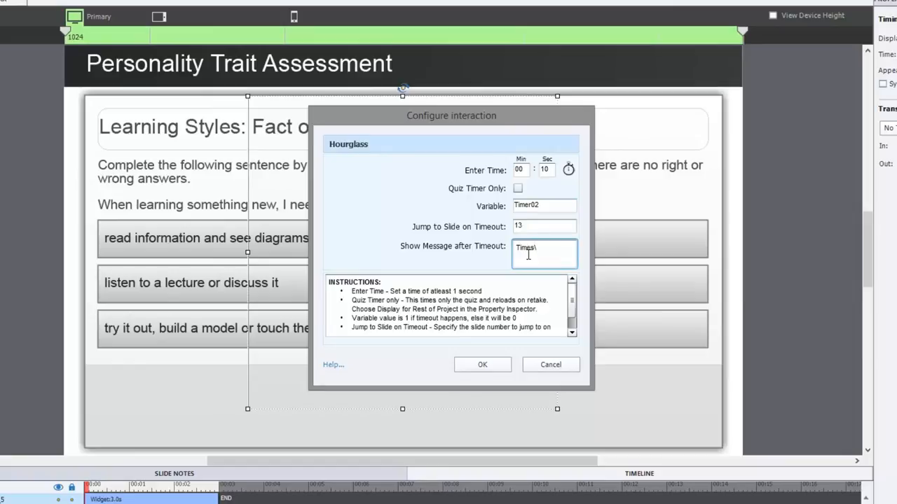
- Finish the timeout message as "Time's up." and confirm the settings
key("Backspace")
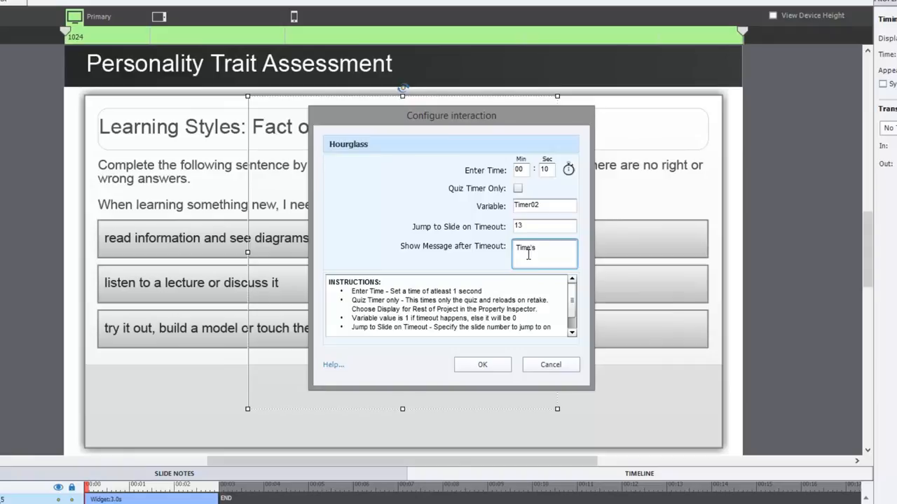
type("up.")
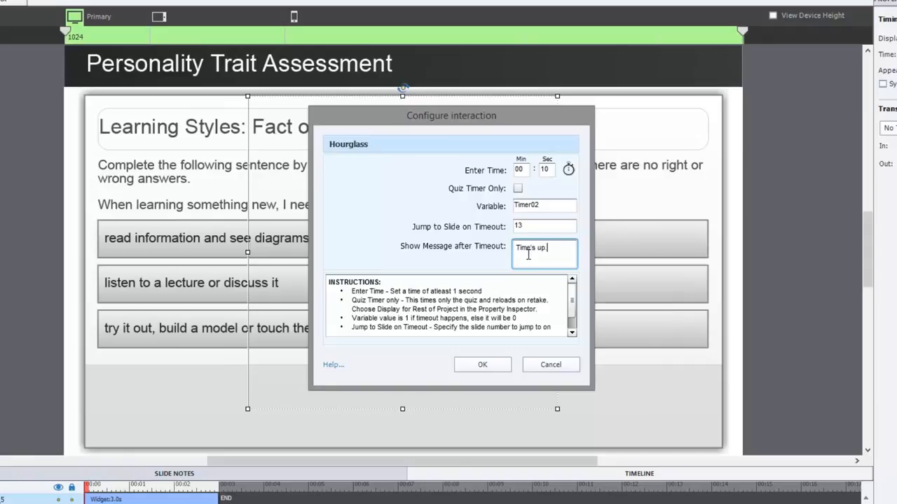
left_click(482, 364)
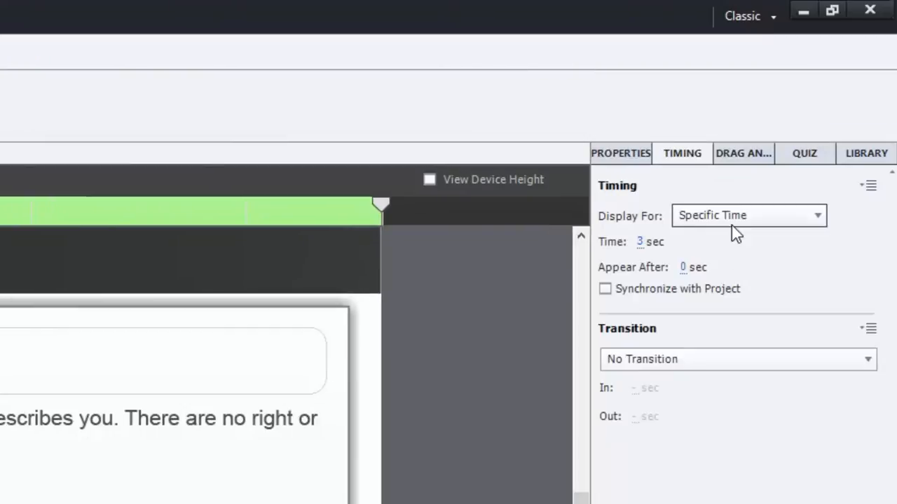
- Set the Hourglass widget to display for the rest of the project
left_click(747, 216)
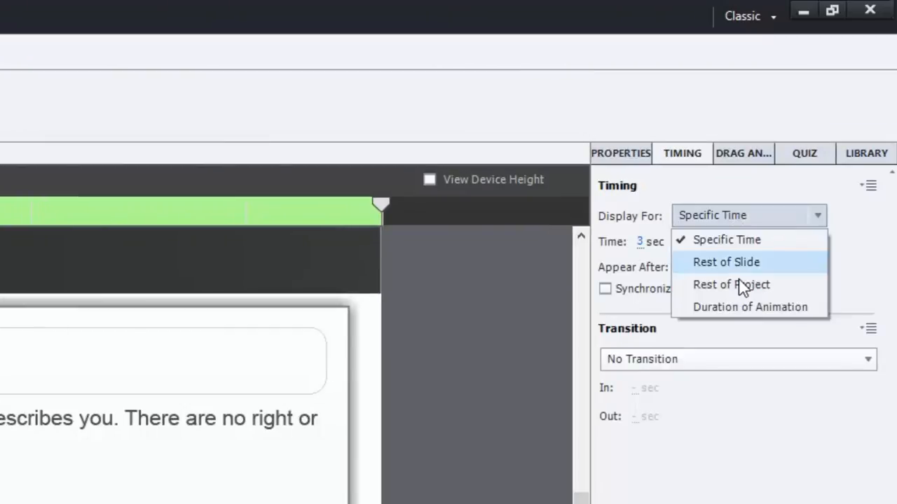
left_click(731, 285)
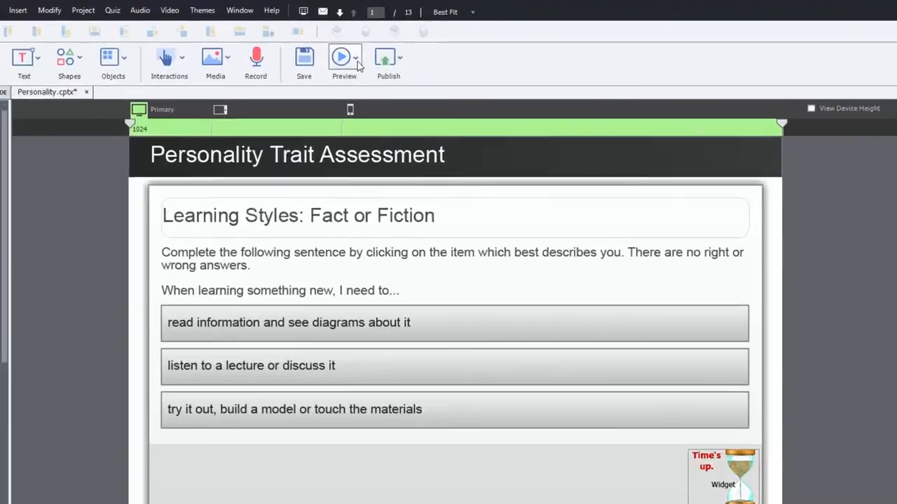
left_click(356, 62)
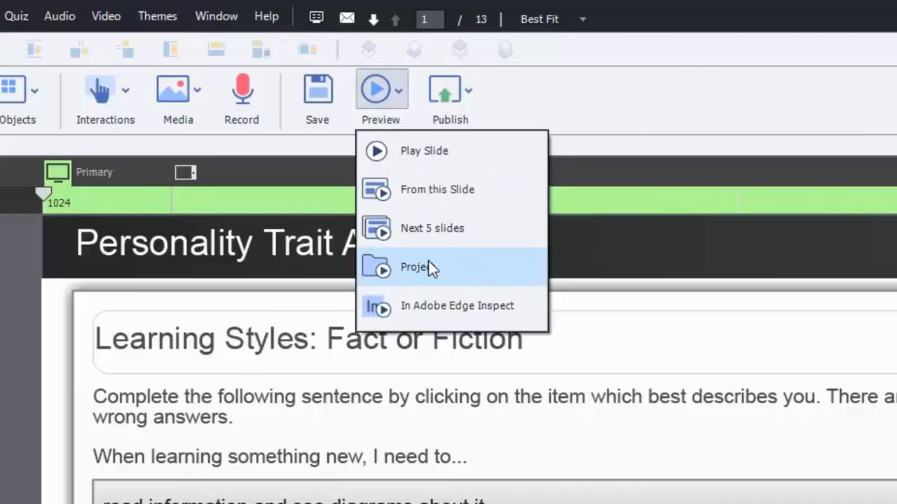
left_click(414, 266)
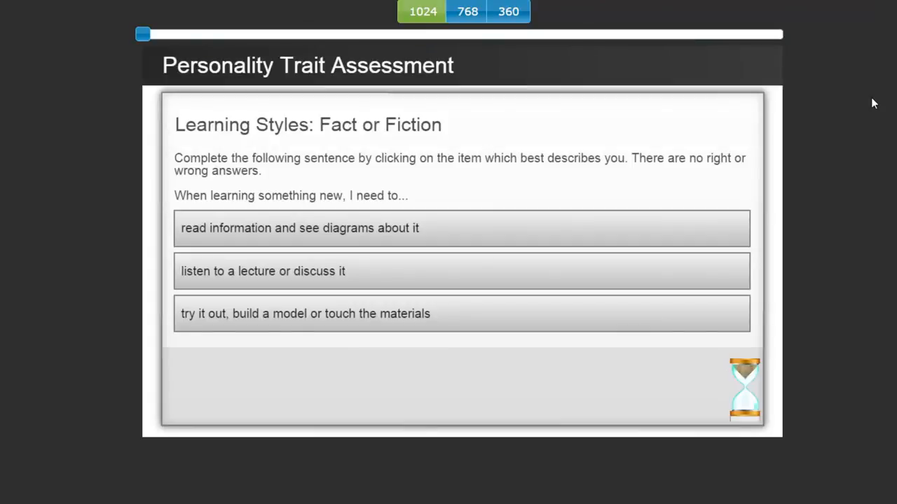
mouse_move(805, 360)
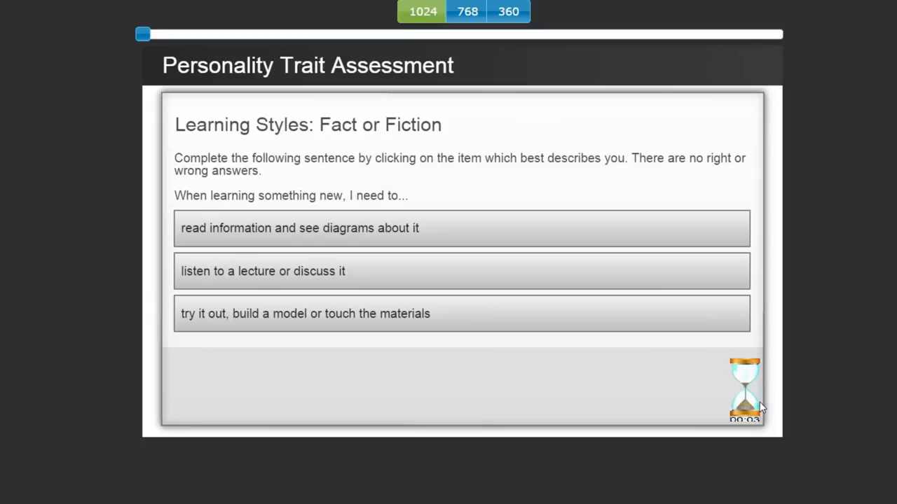
mouse_move(806, 303)
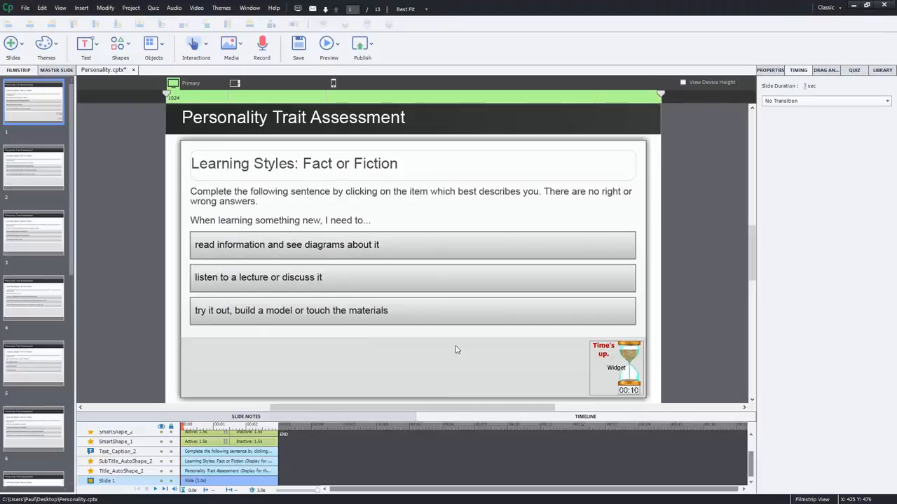
- Select the Hourglass widget on slide 1 and open its context menu
left_click(616, 367)
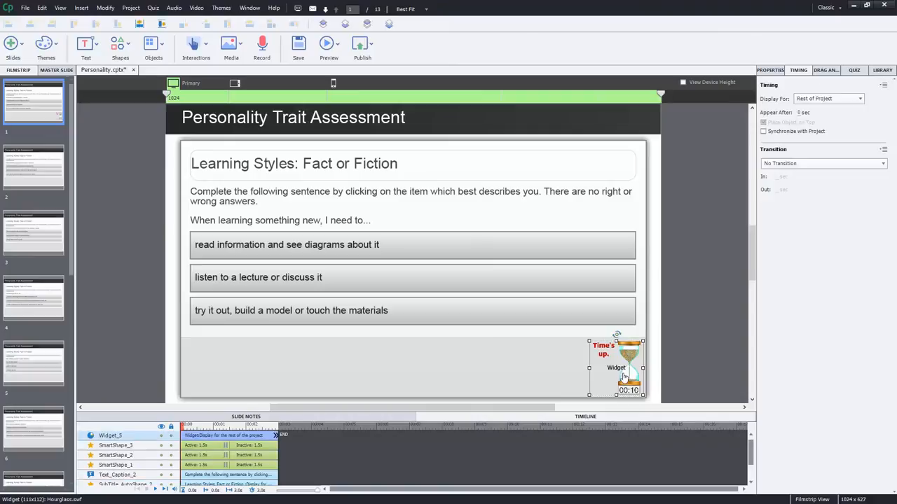
right_click(623, 368)
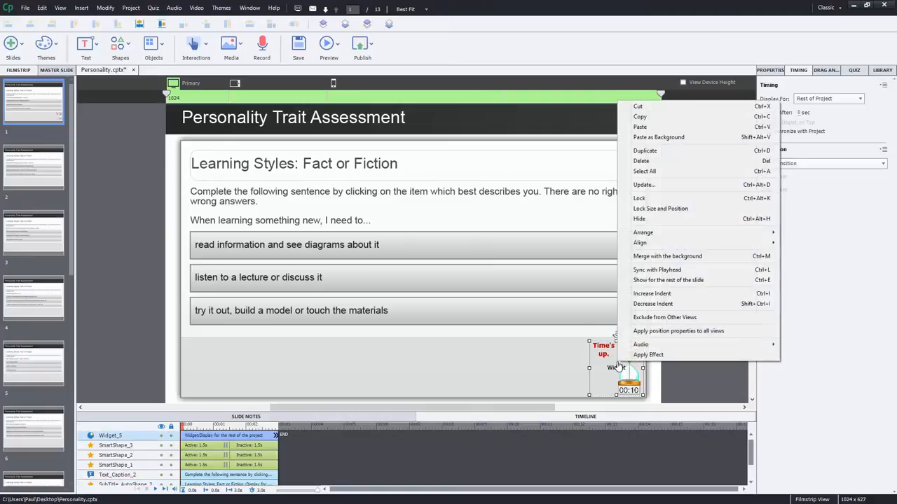